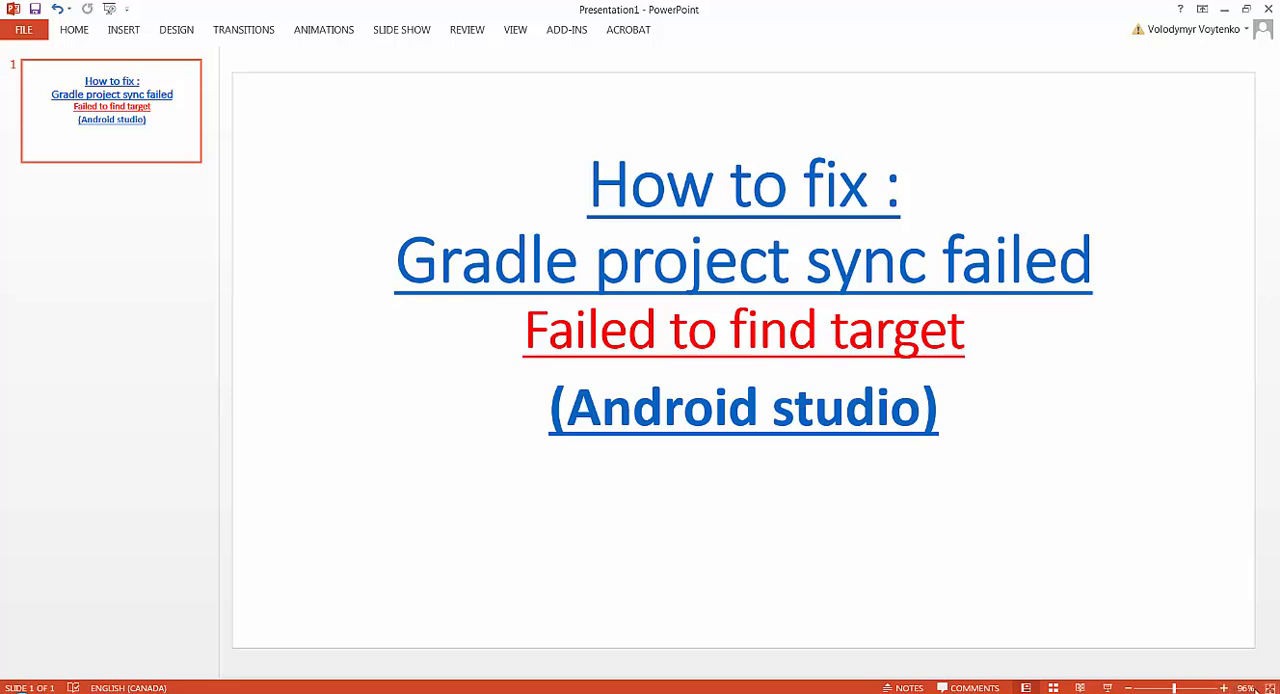
pyautogui.moveTo(1004, 624)
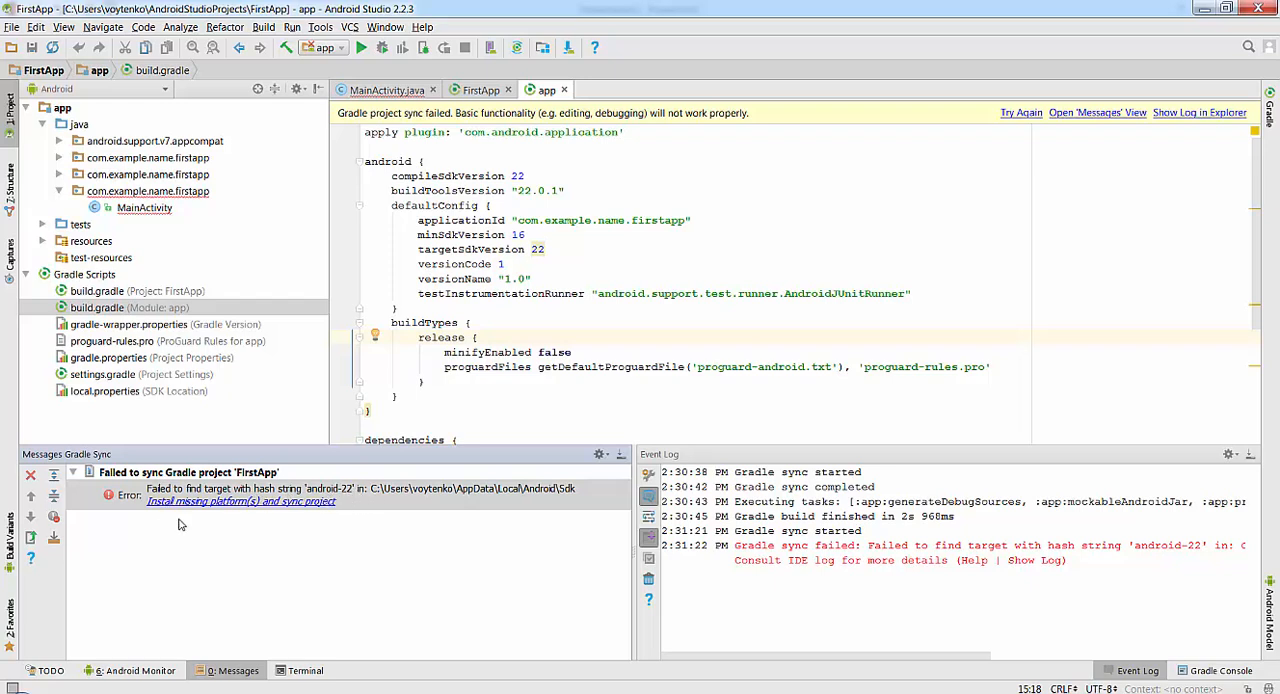
pyautogui.moveTo(170, 512)
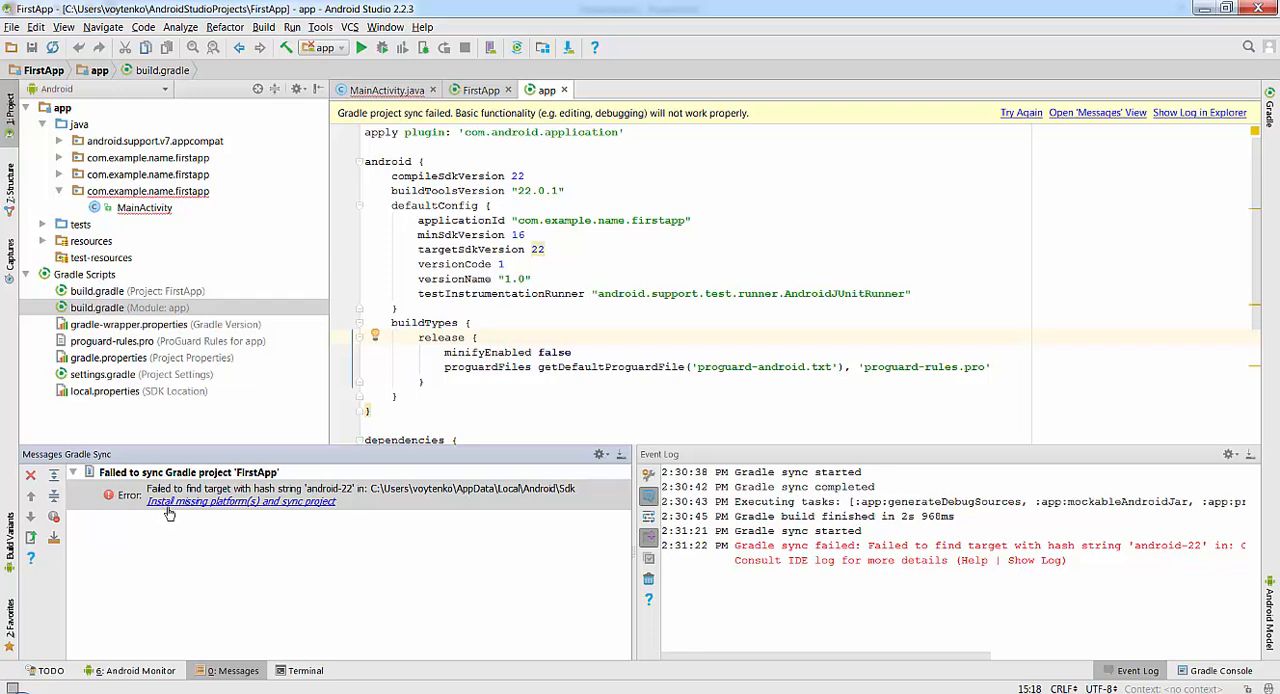
pyautogui.moveTo(304, 516)
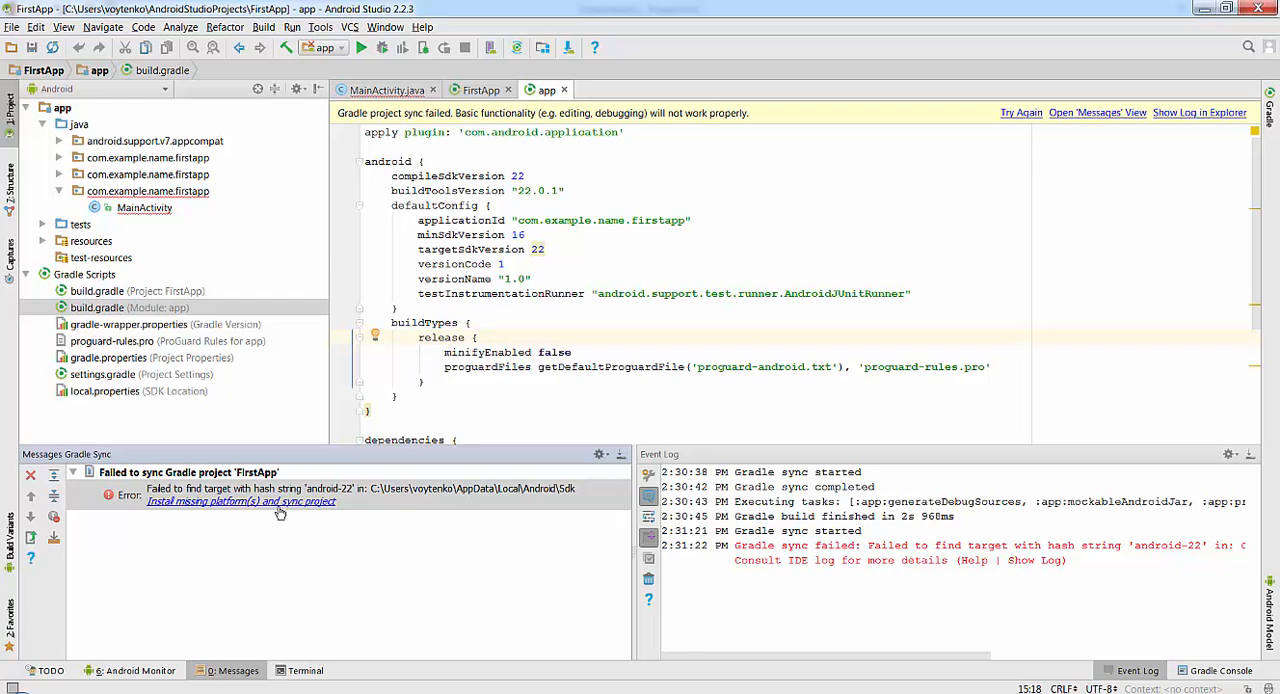
pyautogui.moveTo(358, 532)
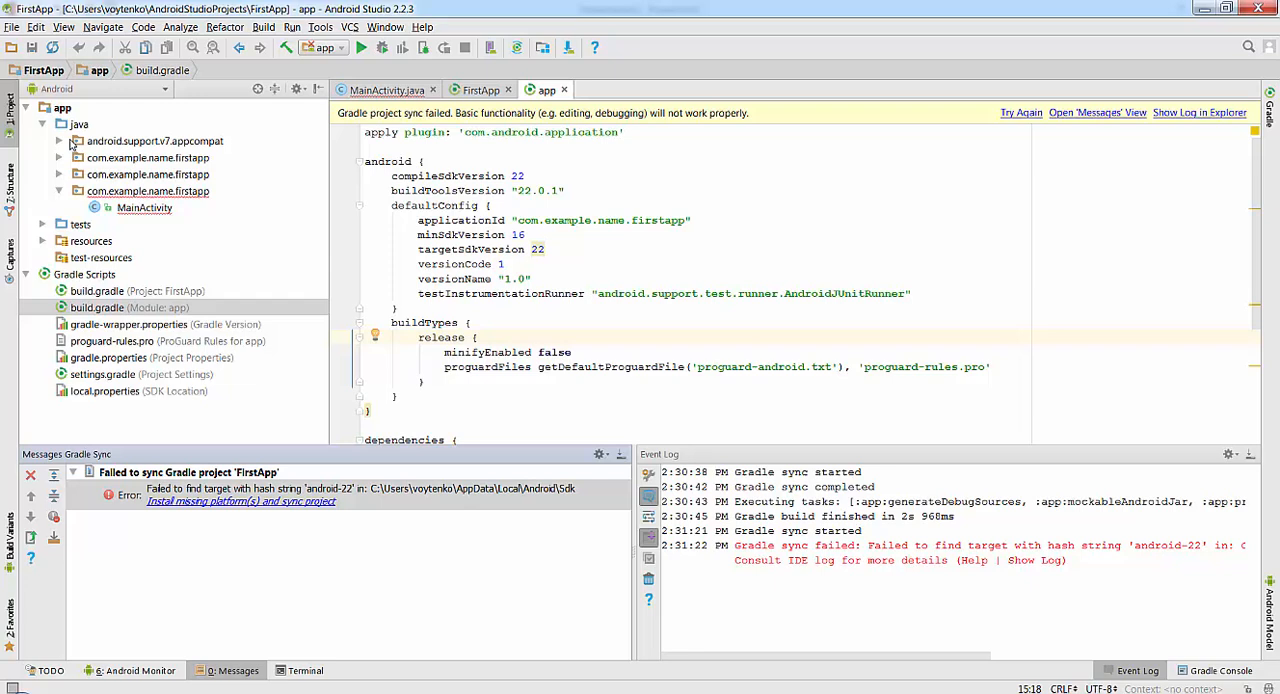
# Browse the project tree to the app module's build.gradle and highlight compileSdkVersion 22, then reach the Tools menu.
pyautogui.click(44, 108)
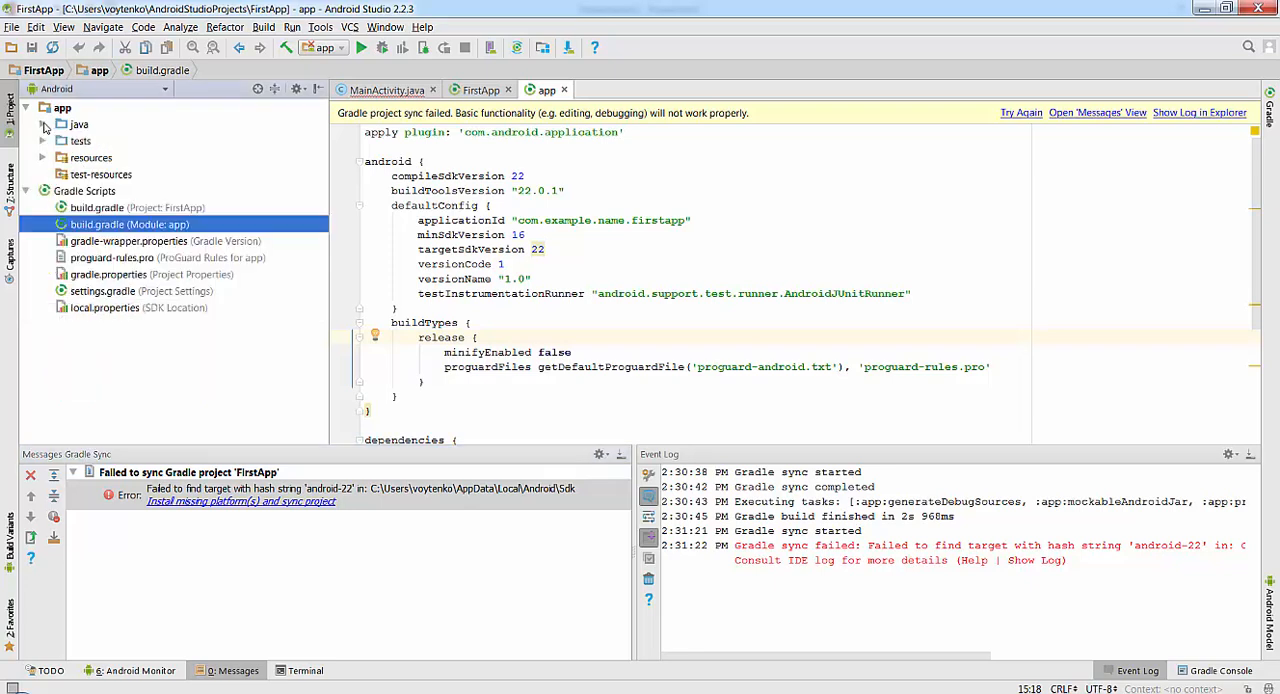
pyautogui.moveTo(42, 144)
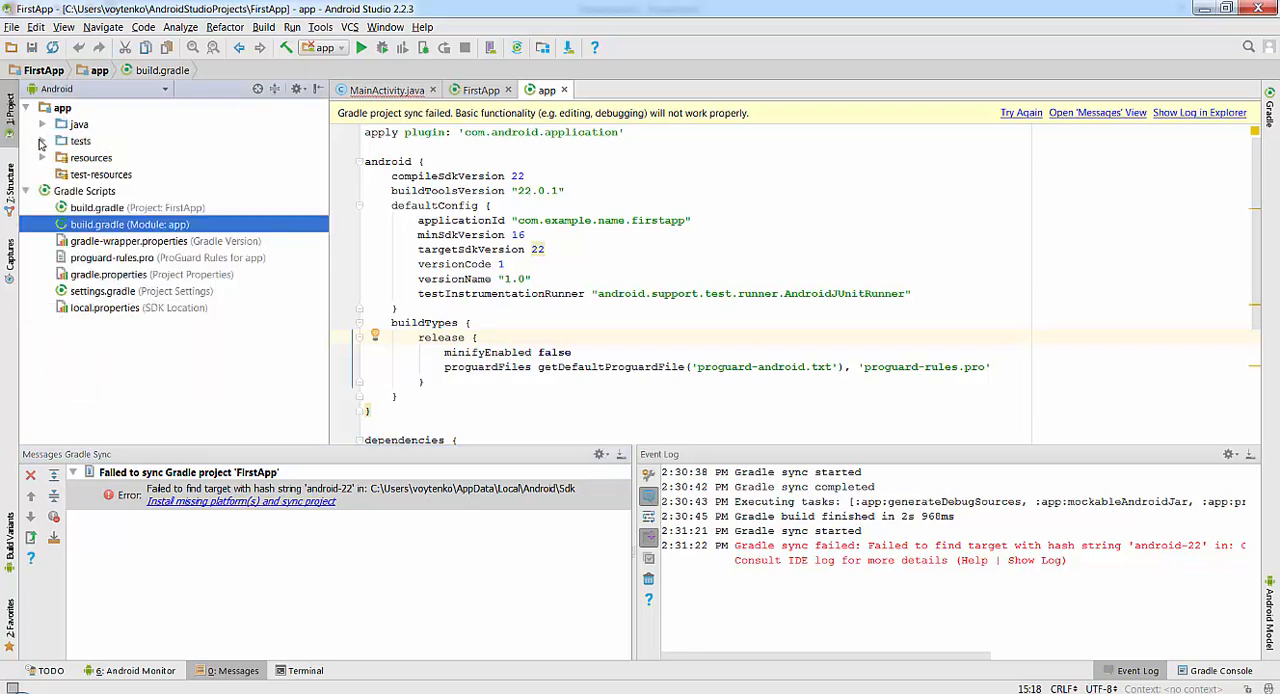
pyautogui.click(44, 124)
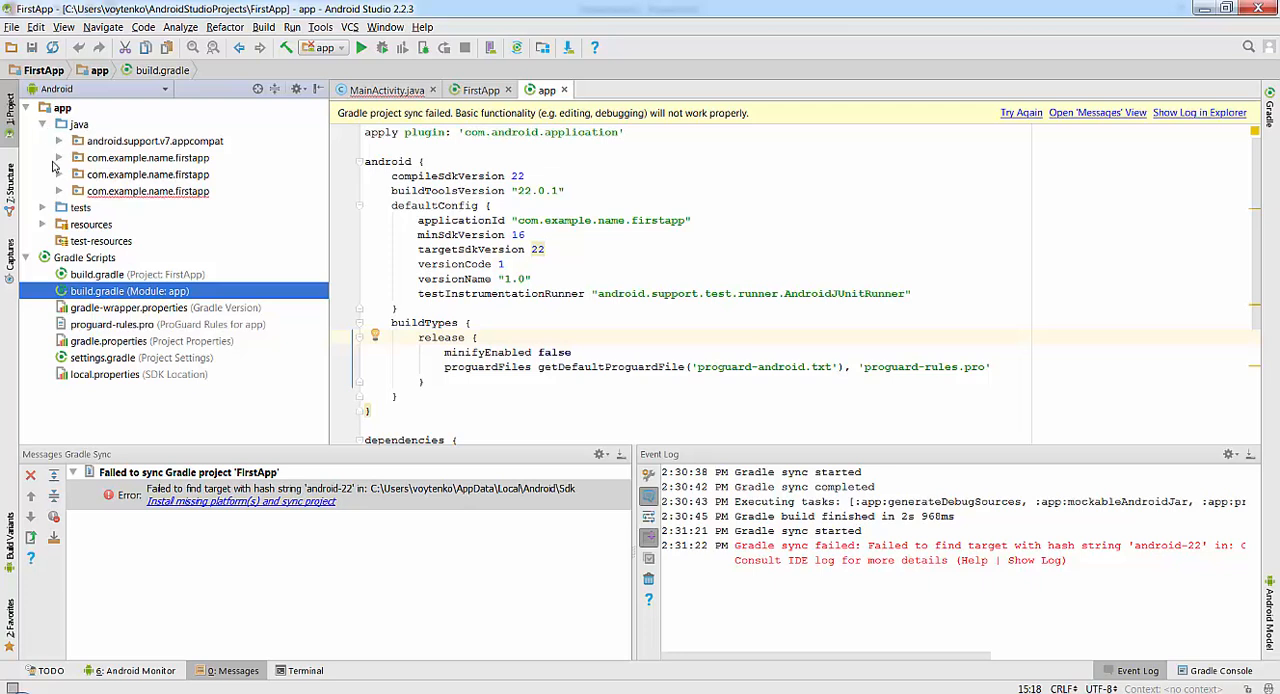
pyautogui.click(60, 192)
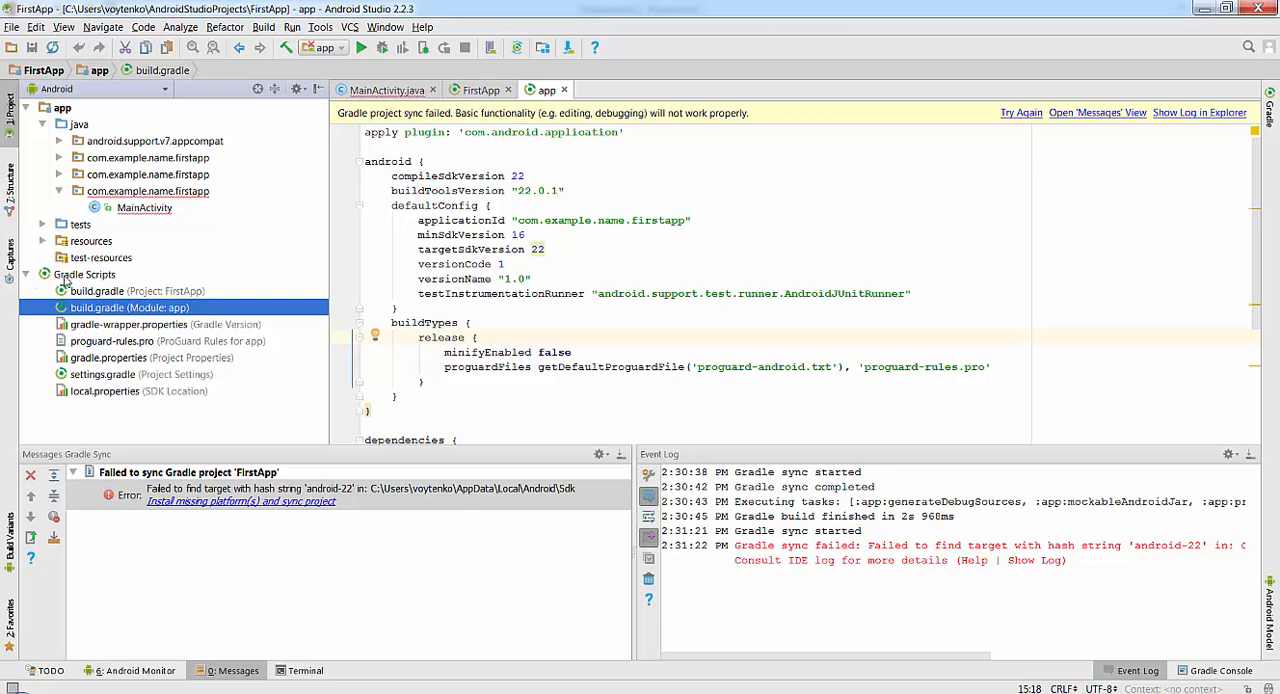
pyautogui.moveTo(104, 298)
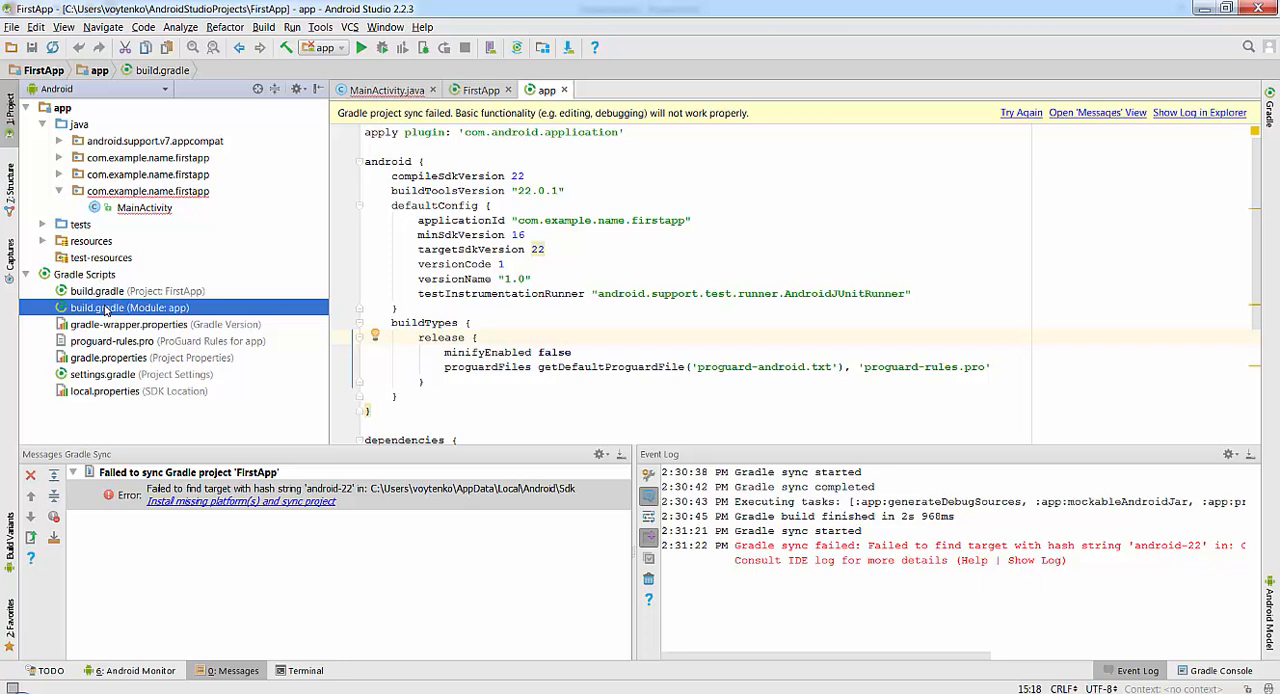
pyautogui.click(136, 292)
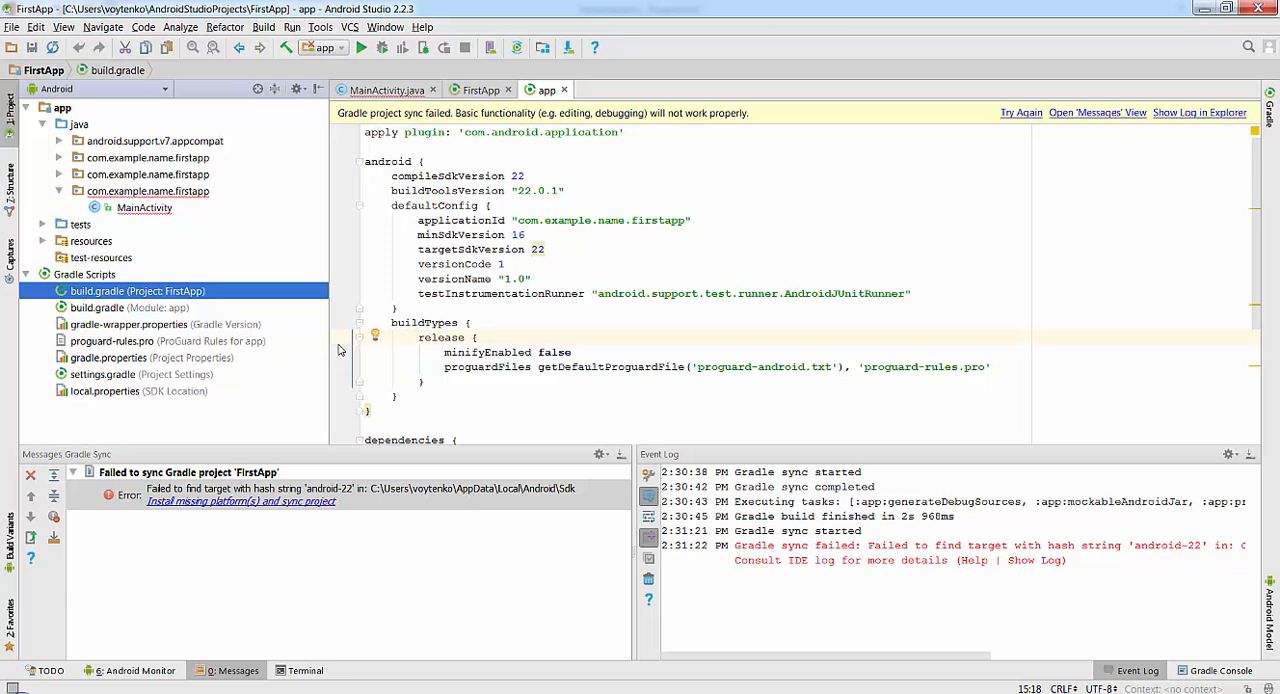
pyautogui.click(130, 308)
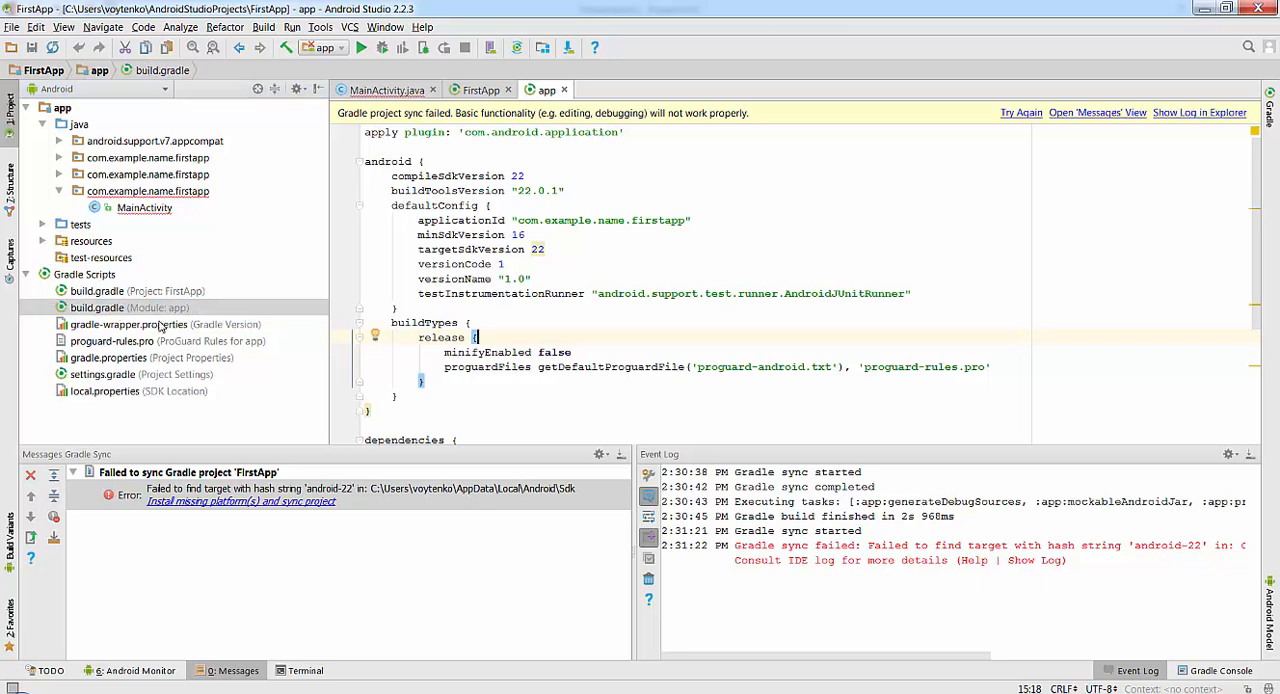
pyautogui.moveTo(164, 340)
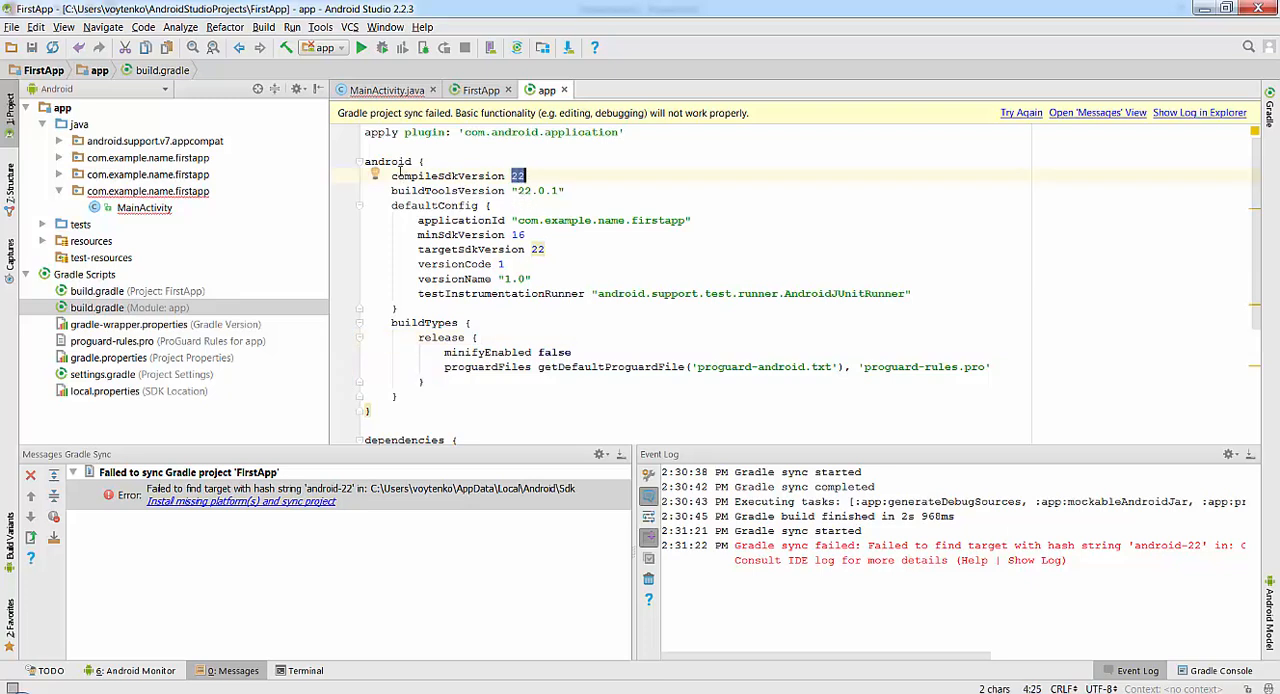
pyautogui.doubleClick(440, 176)
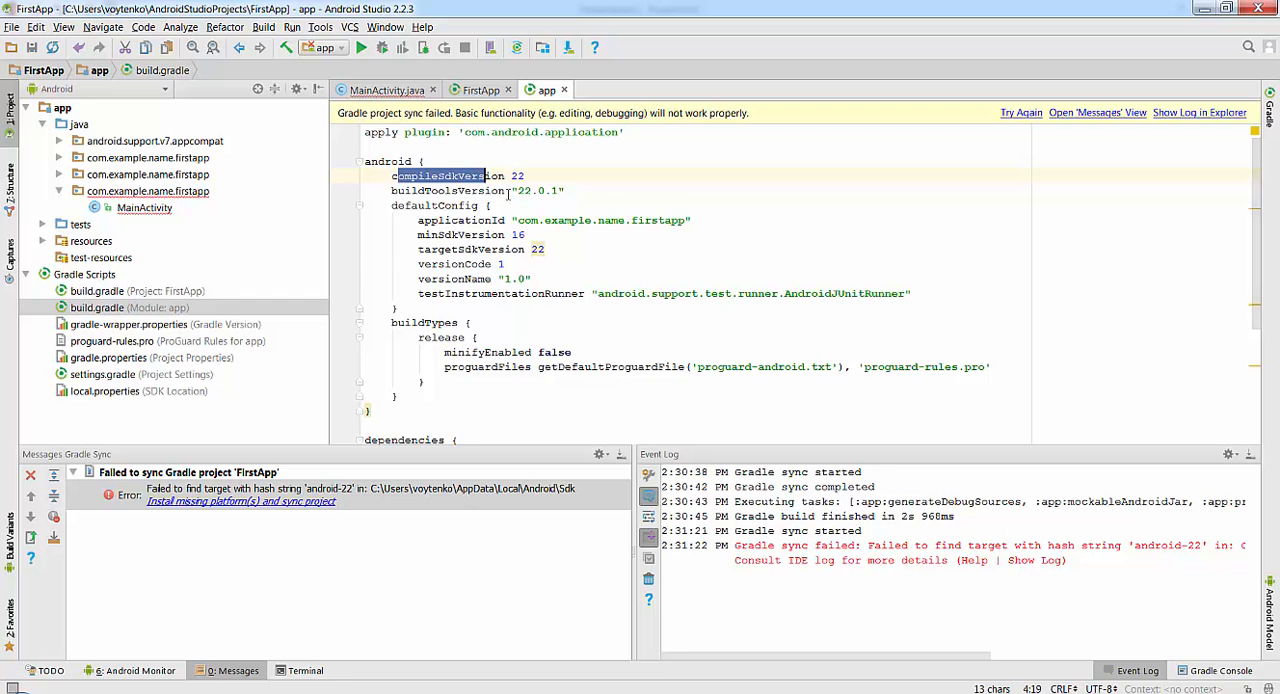
pyautogui.moveTo(504, 200)
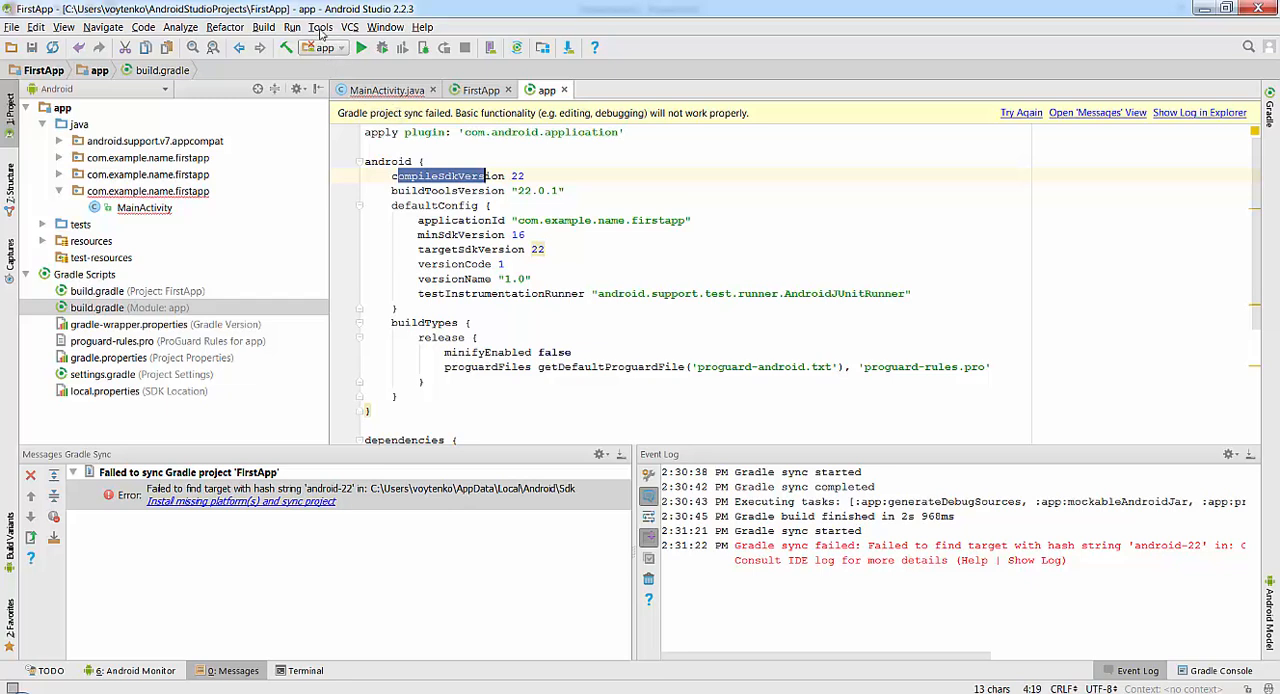
pyautogui.click(320, 28)
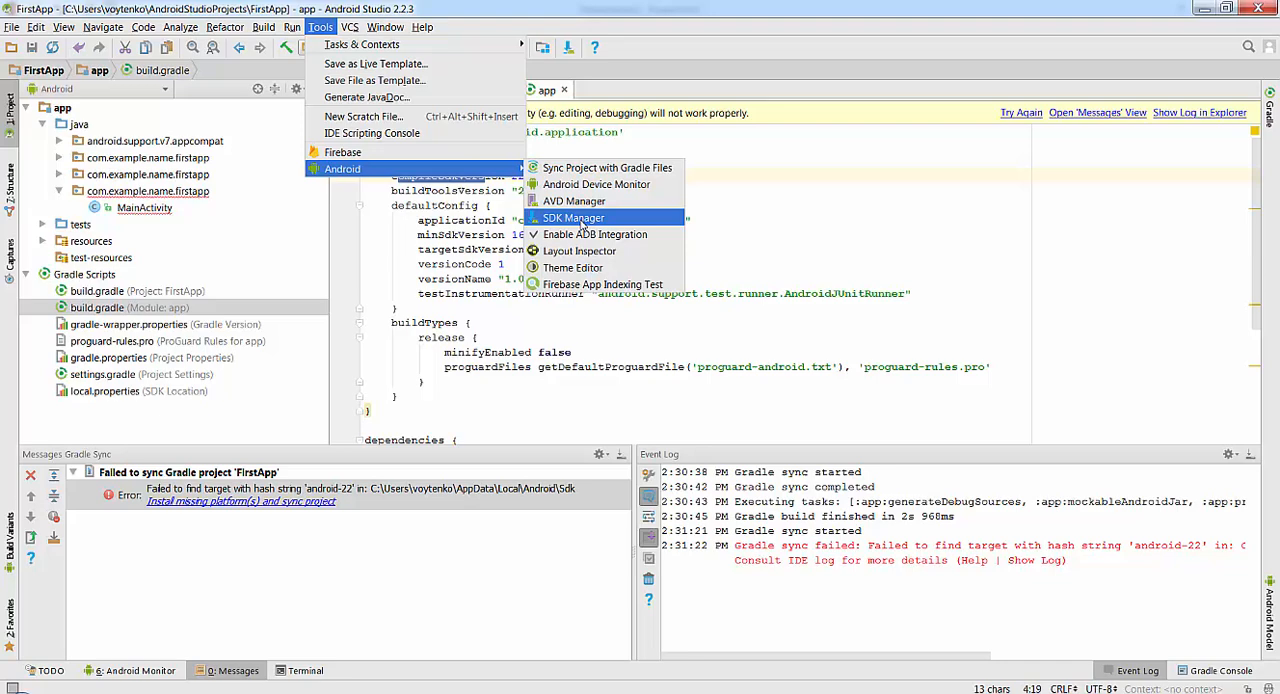
# View the Android SDK settings, checking SDK Tools then the SDK Platforms list.
pyautogui.click(572, 218)
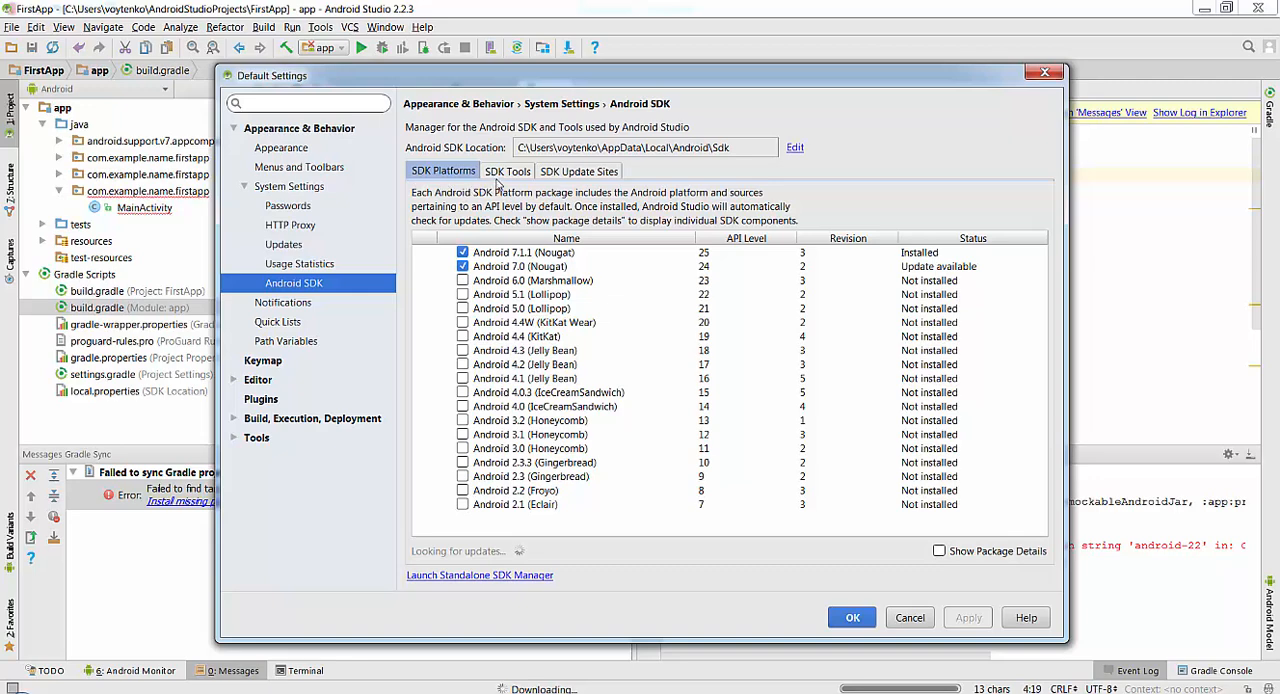
pyautogui.click(508, 172)
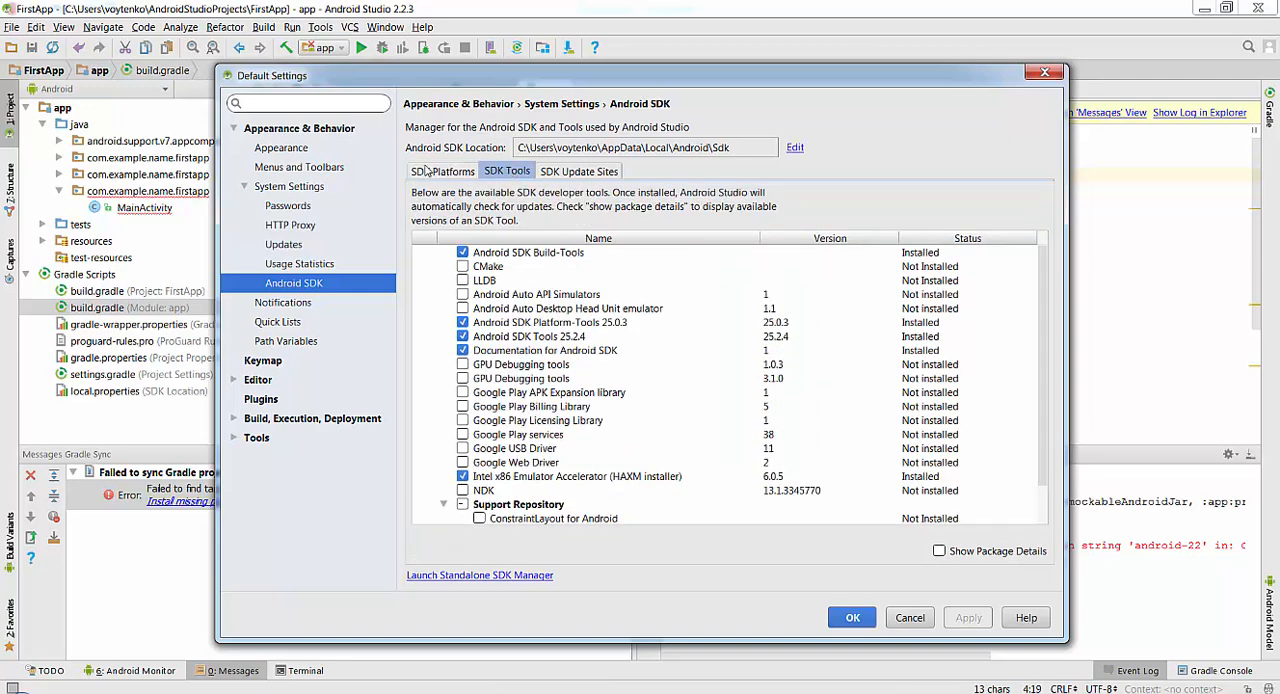
pyautogui.click(442, 172)
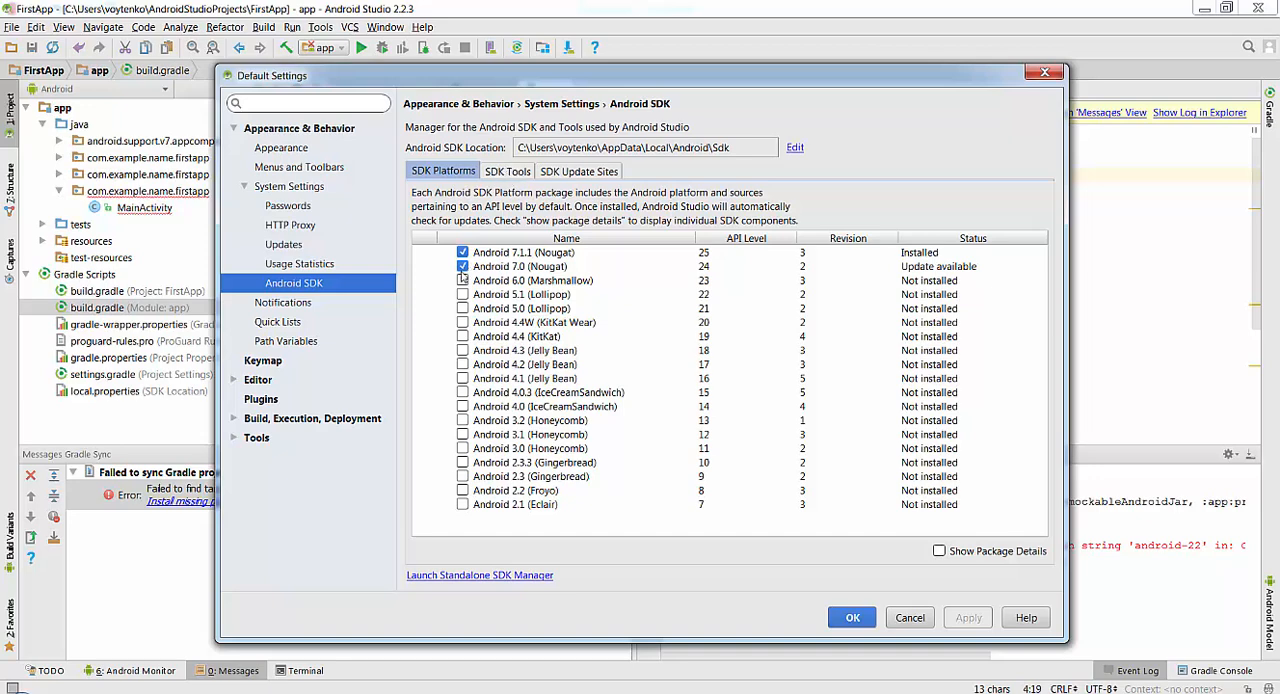
pyautogui.moveTo(428, 584)
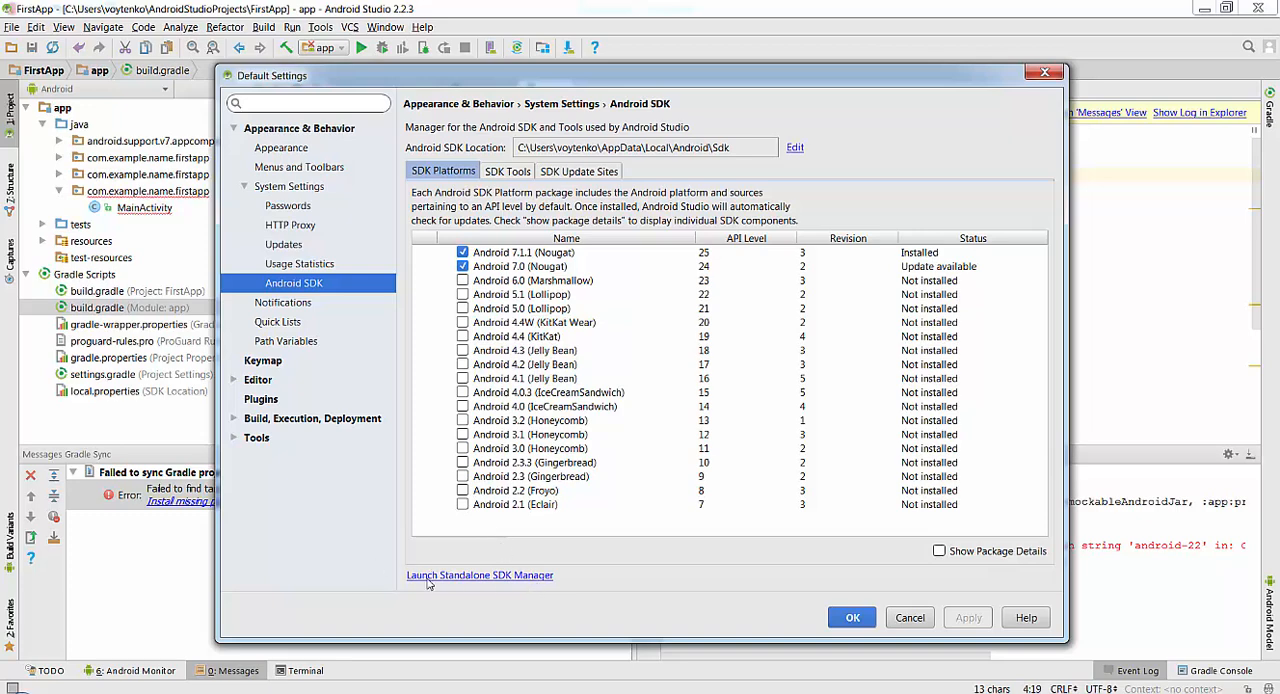
pyautogui.moveTo(496, 580)
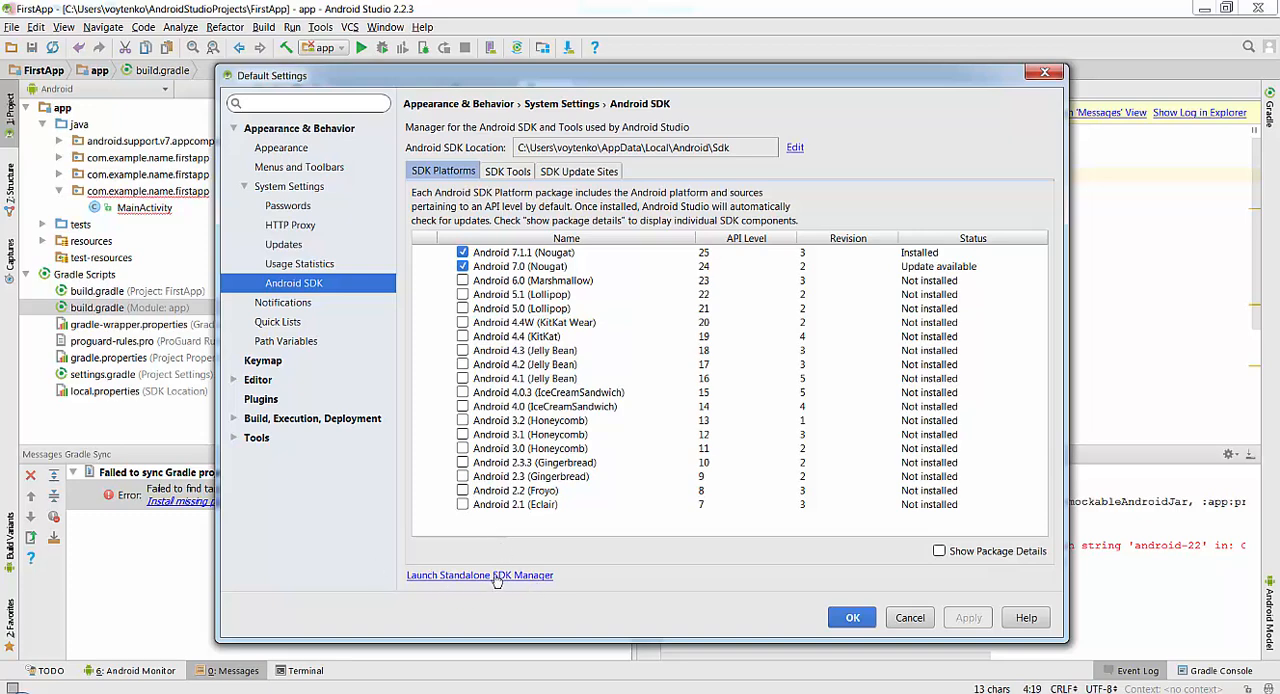
# Browse the standalone SDK Manager's package list for build tools 25.0.2 and API 25, then close it.
pyautogui.click(480, 574)
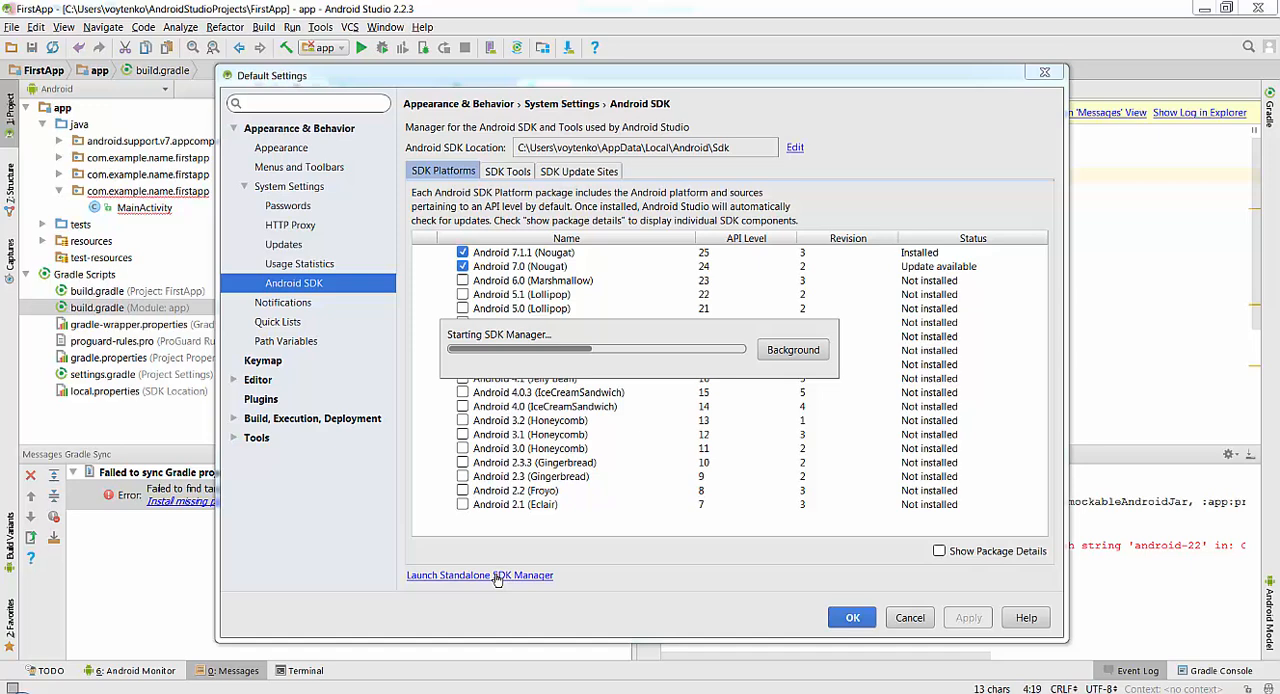
pyautogui.click(480, 576)
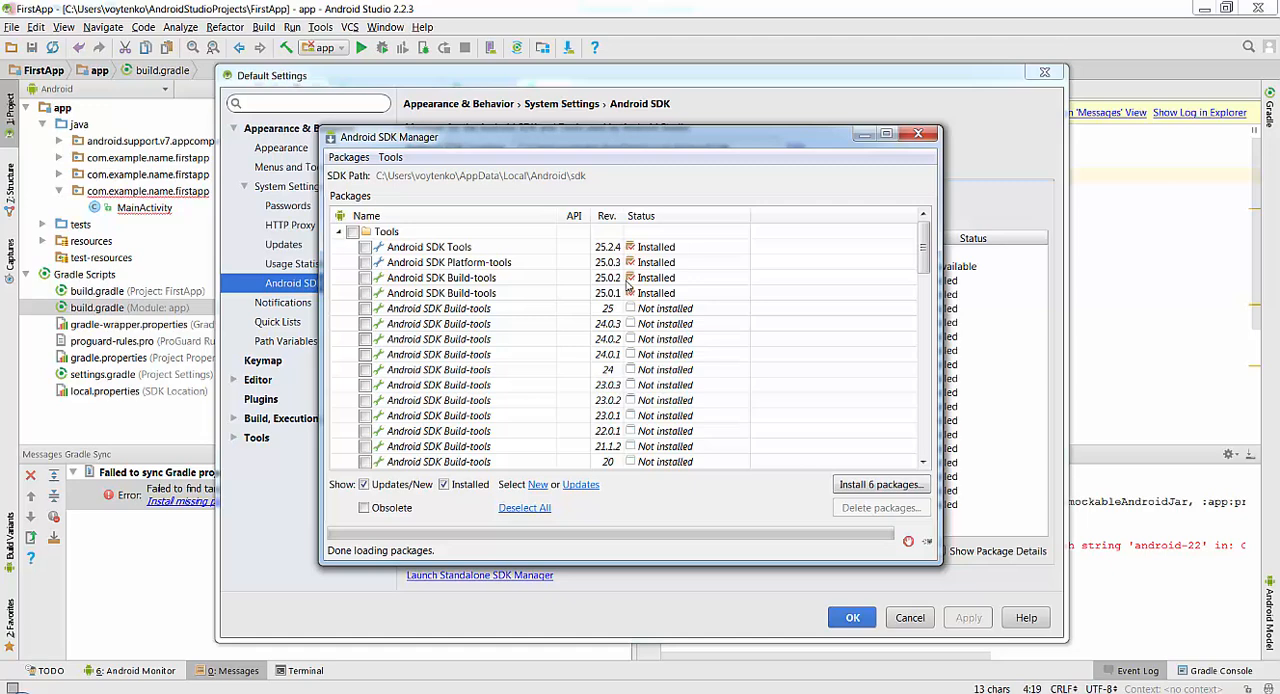
pyautogui.moveTo(604, 292)
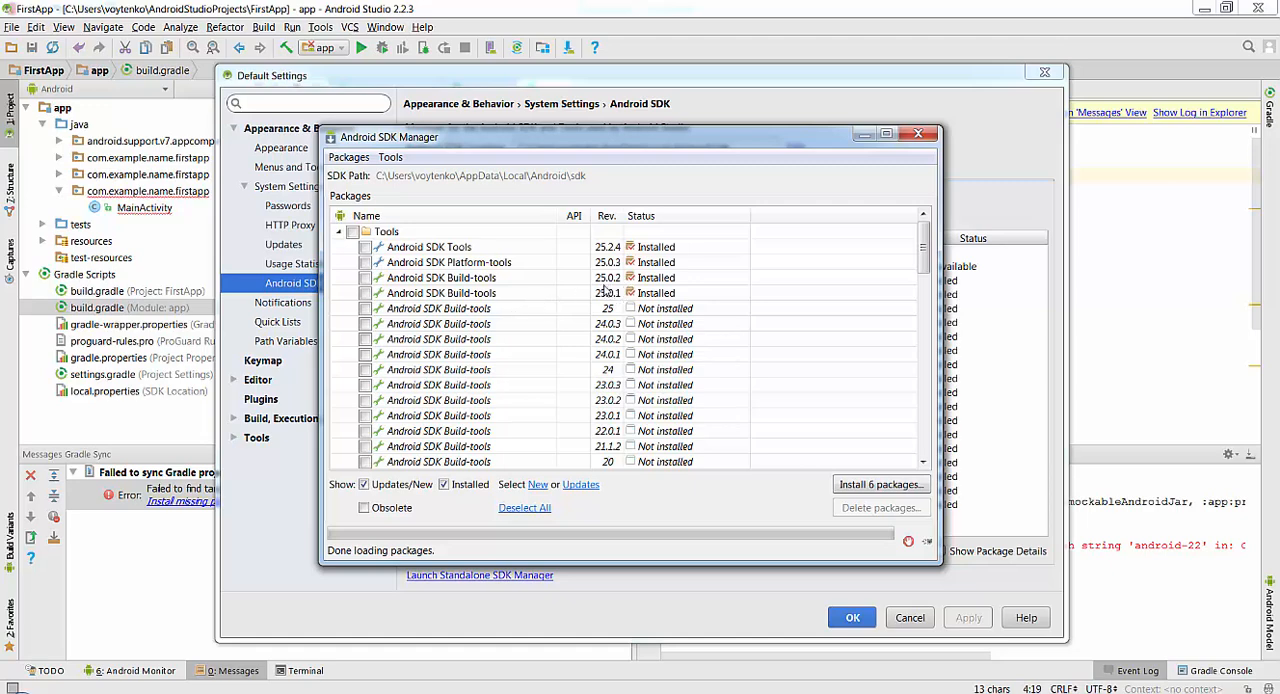
pyautogui.scroll(-3)
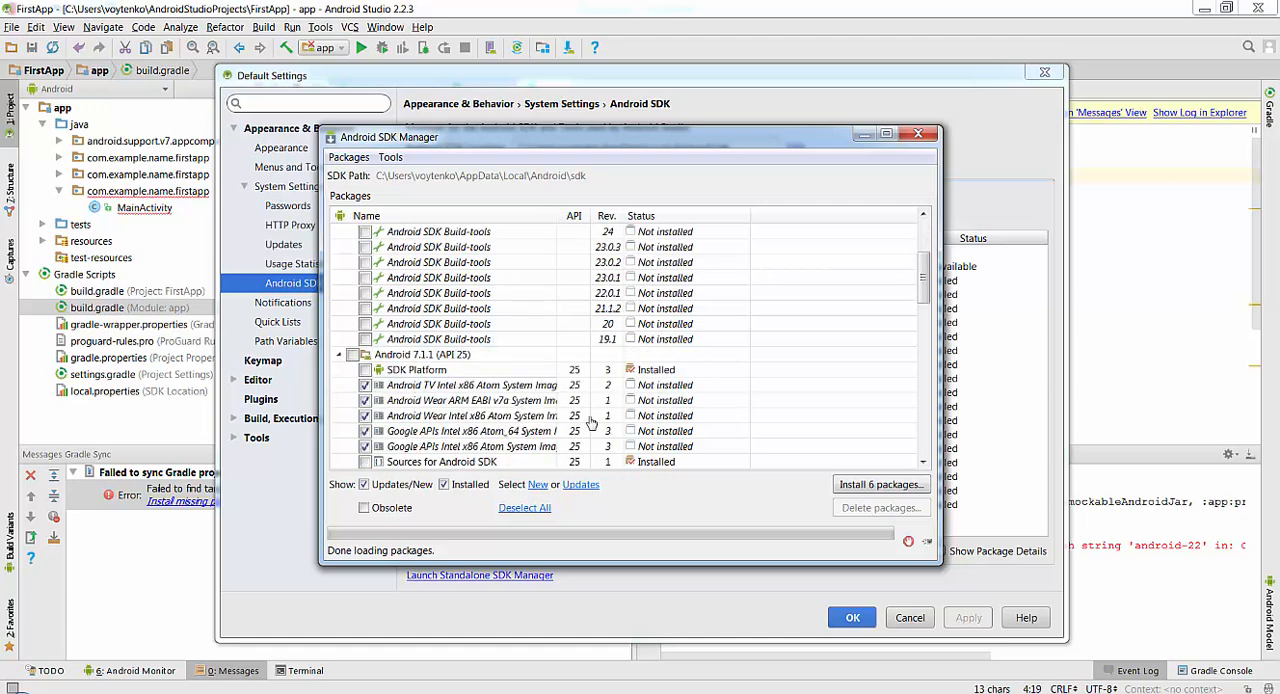
pyautogui.moveTo(578, 384)
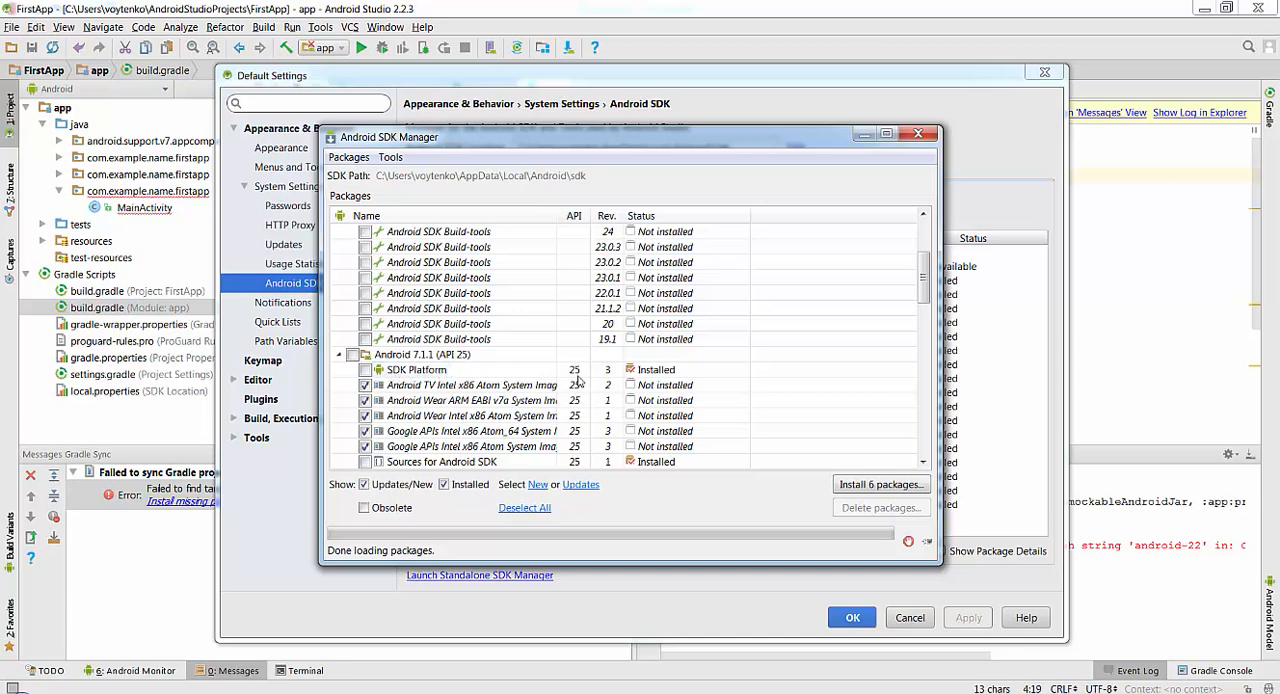
pyautogui.scroll(-3)
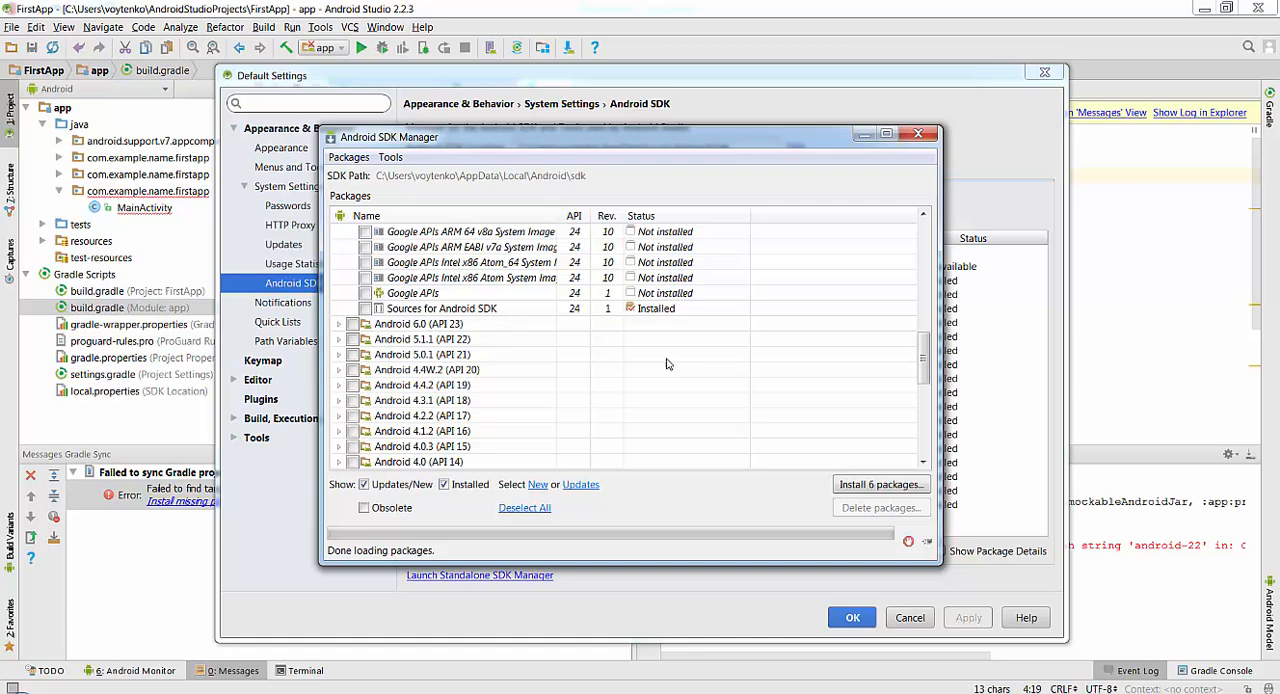
pyautogui.scroll(-3)
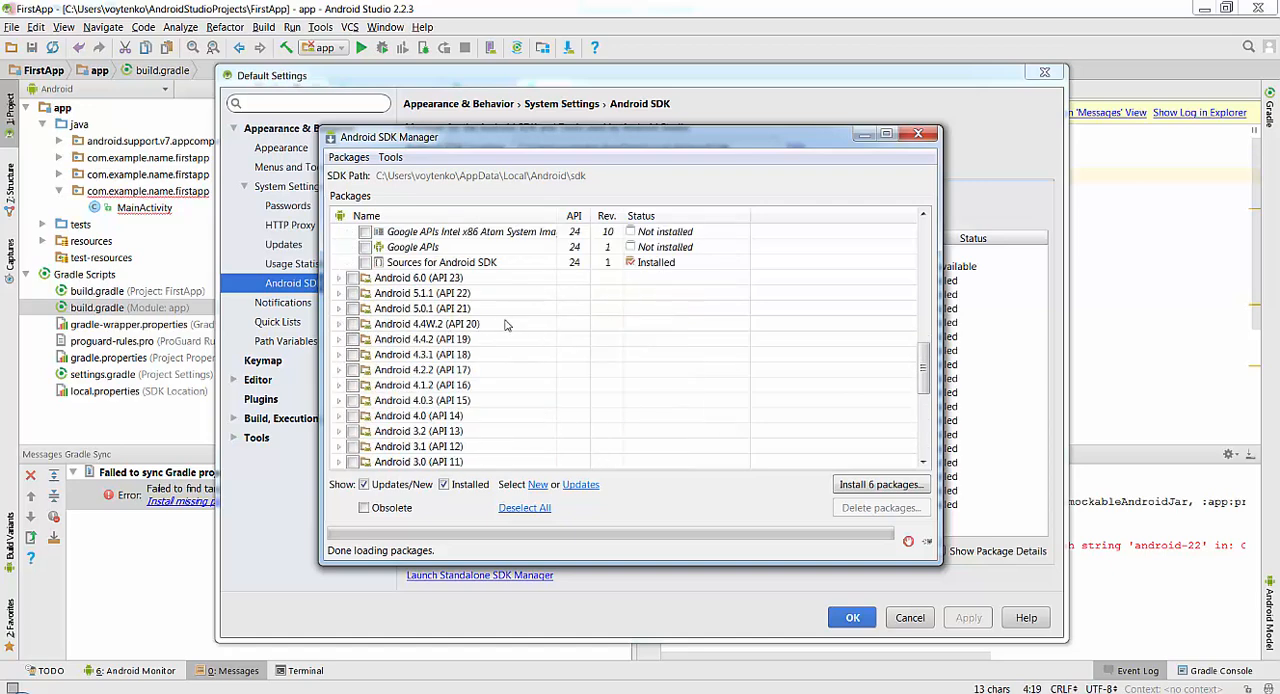
pyautogui.scroll(-3)
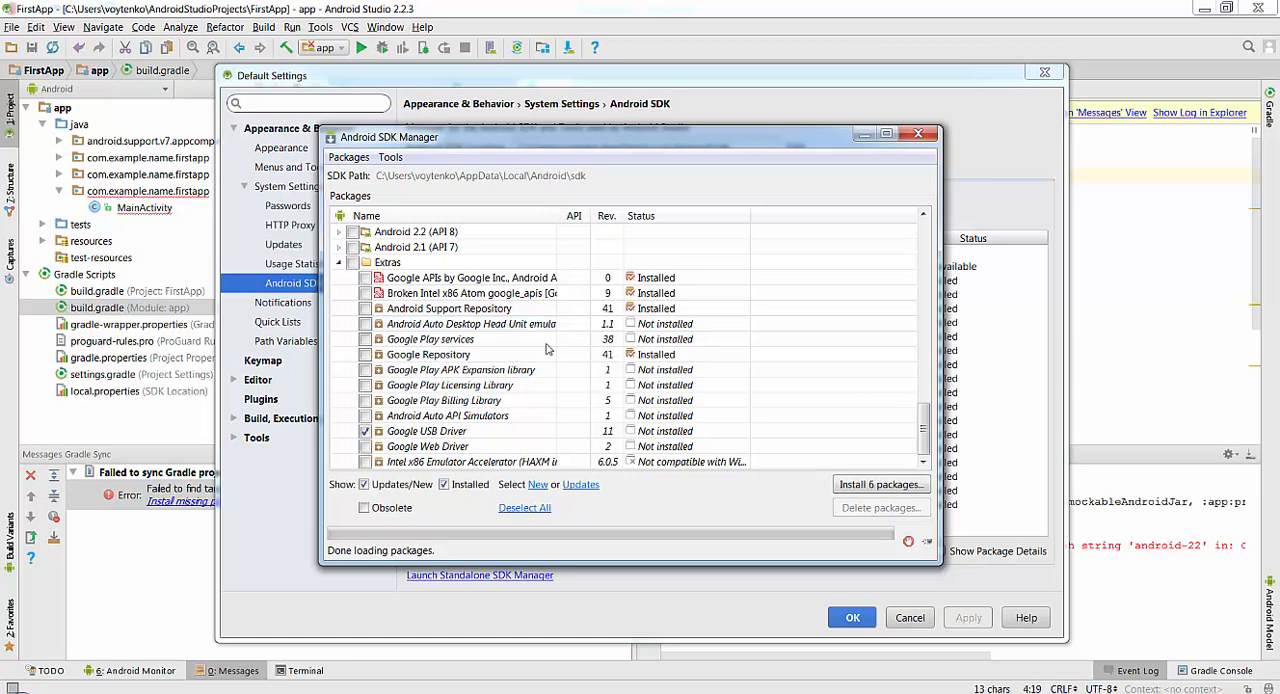
pyautogui.scroll(-3)
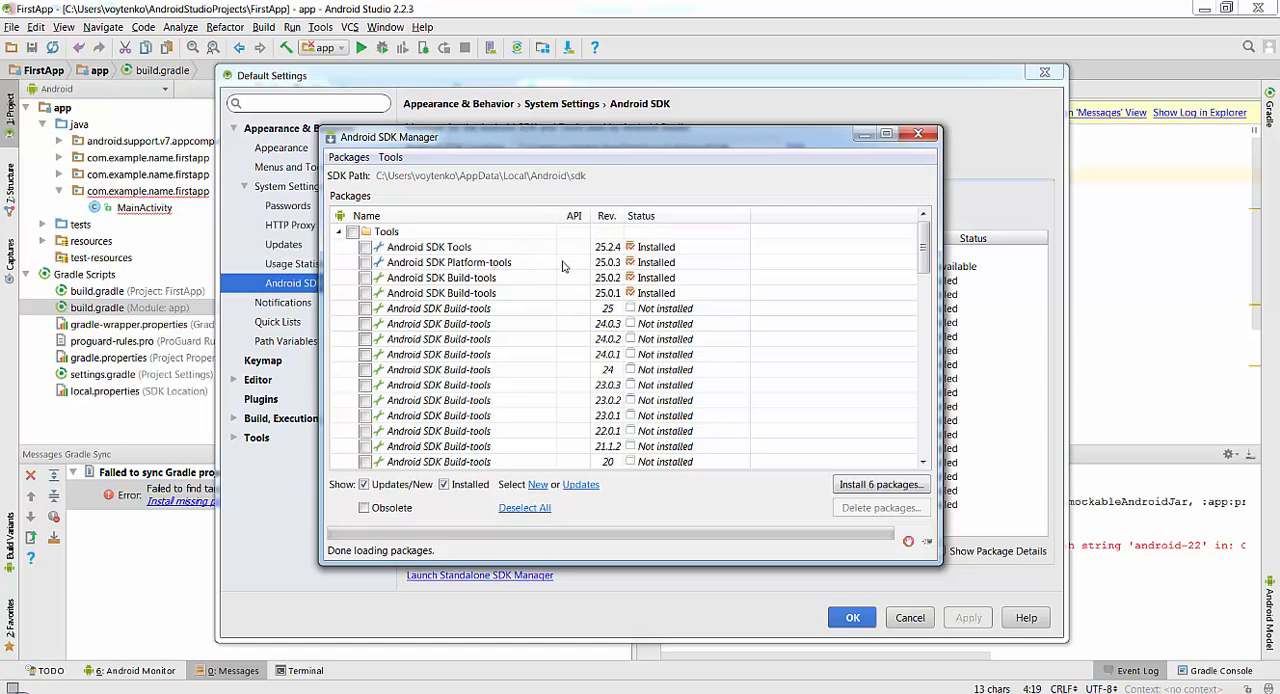
pyautogui.moveTo(884, 220)
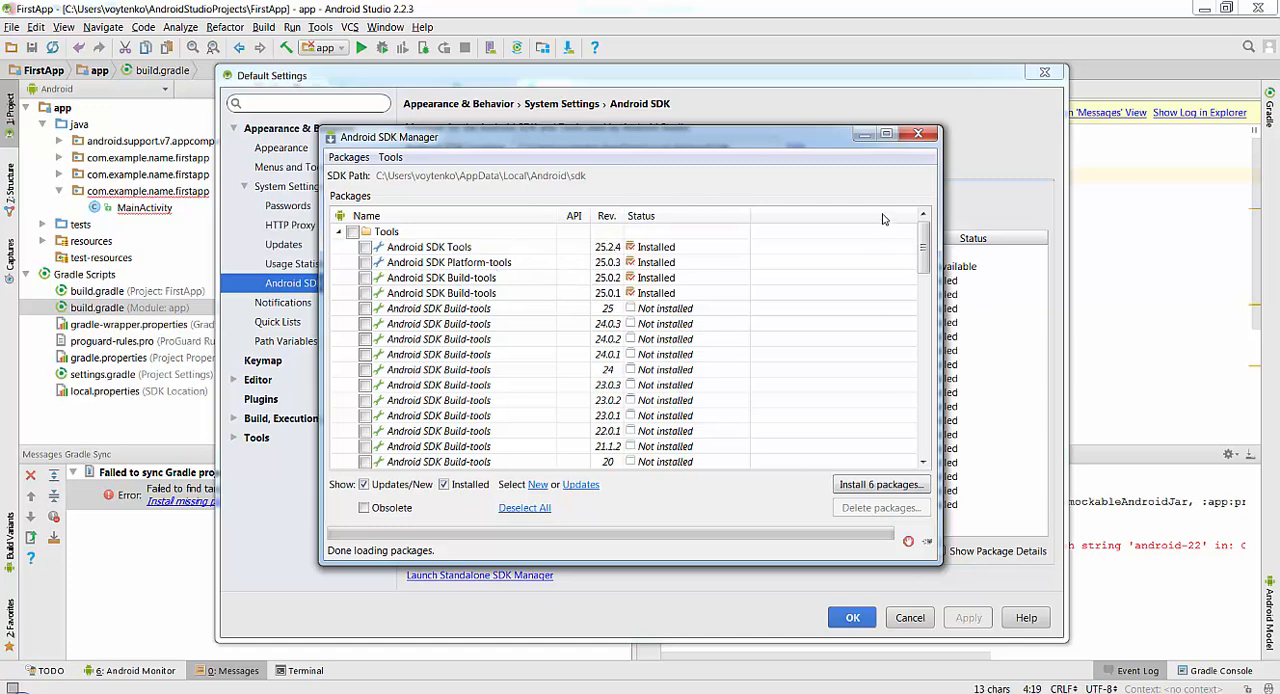
pyautogui.click(916, 134)
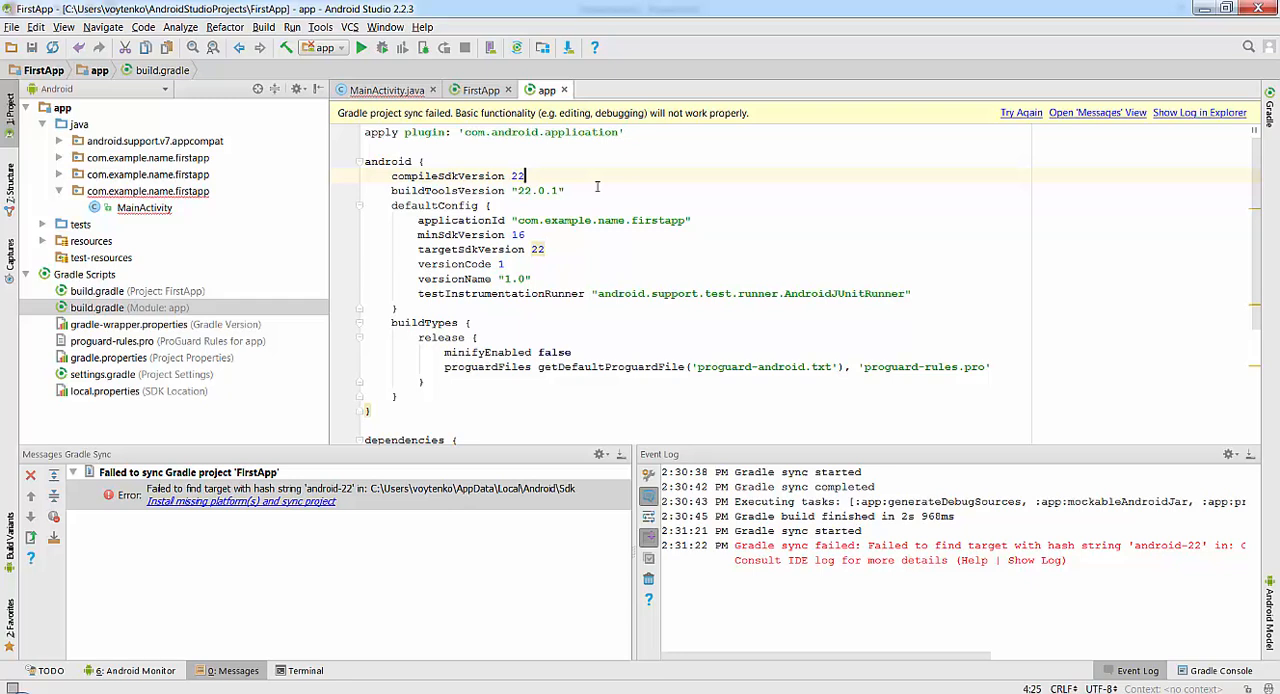
# Set compileSdkVersion 25, buildToolsVersion "25.0.2" and targetSdkVersion 25 in build.gradle.
pyautogui.write('5')
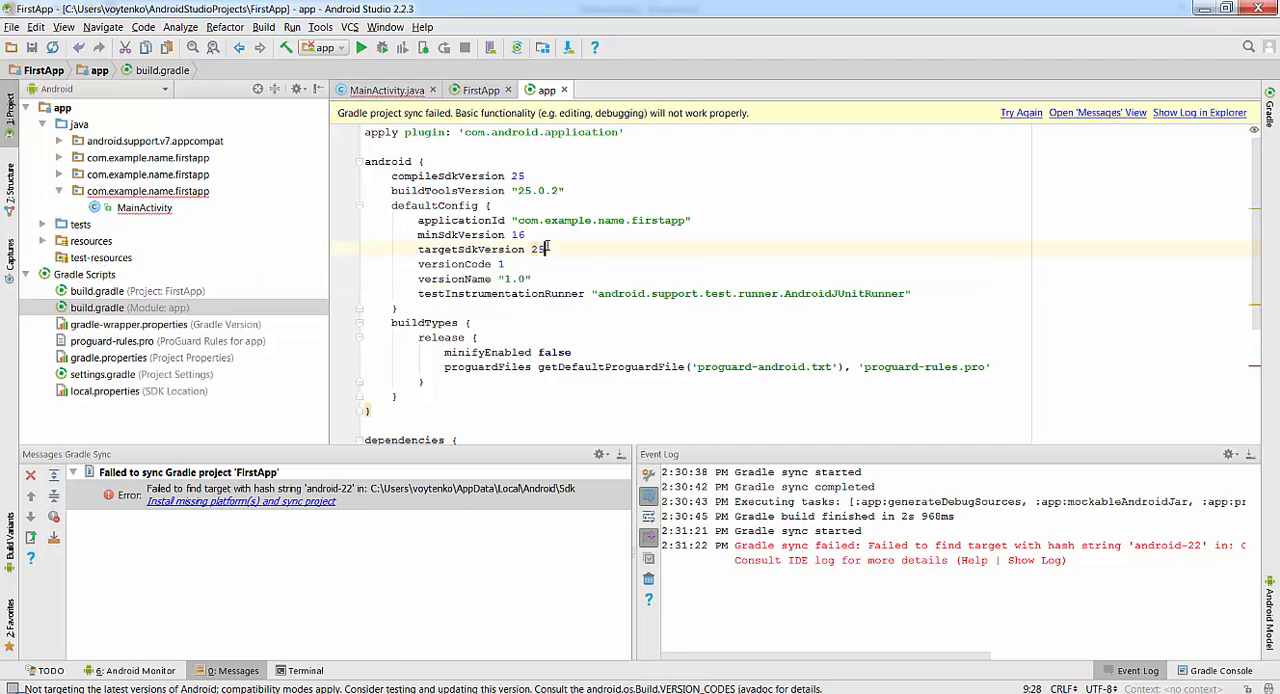
pyautogui.scroll(-3)
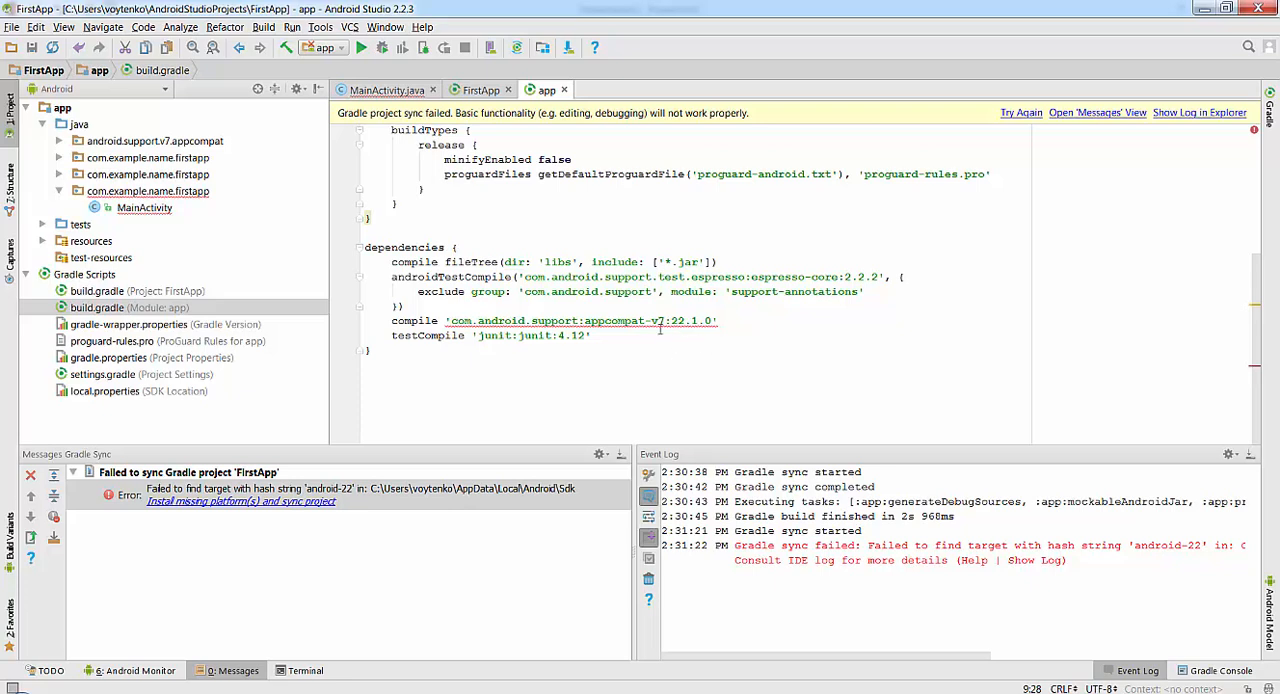
pyautogui.moveTo(660, 320)
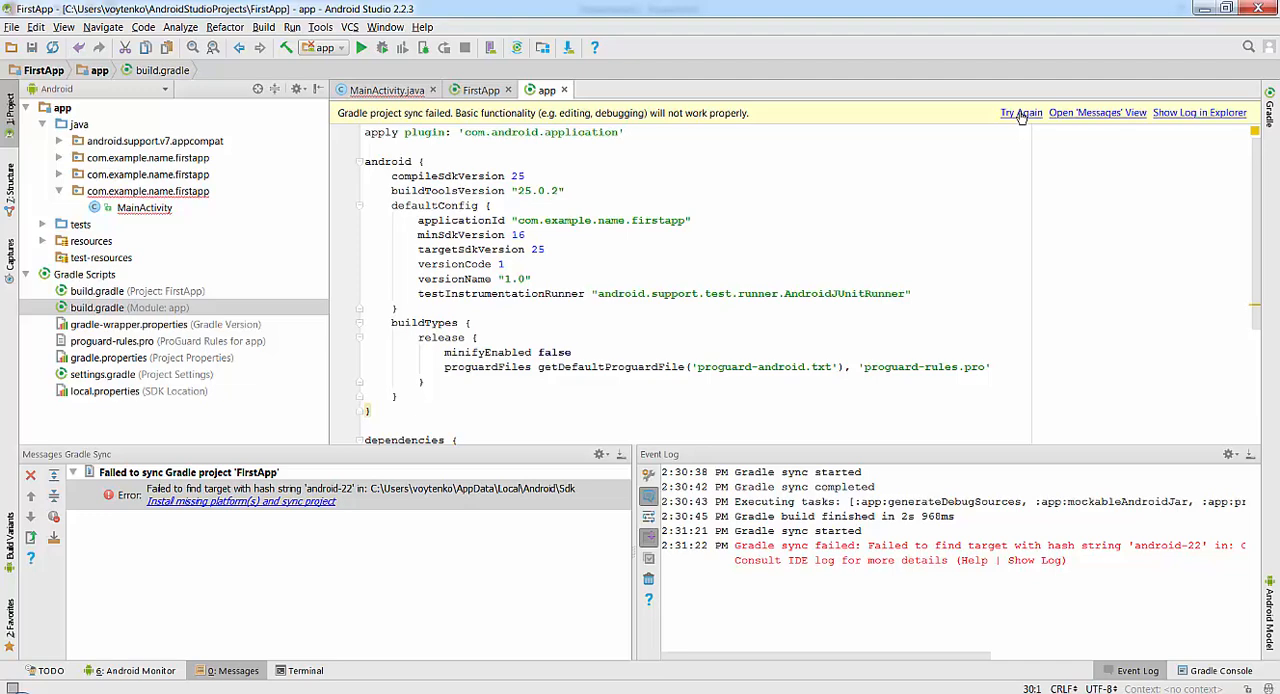
# Retry the Gradle sync so the build completes without the android-22 error.
pyautogui.click(1020, 112)
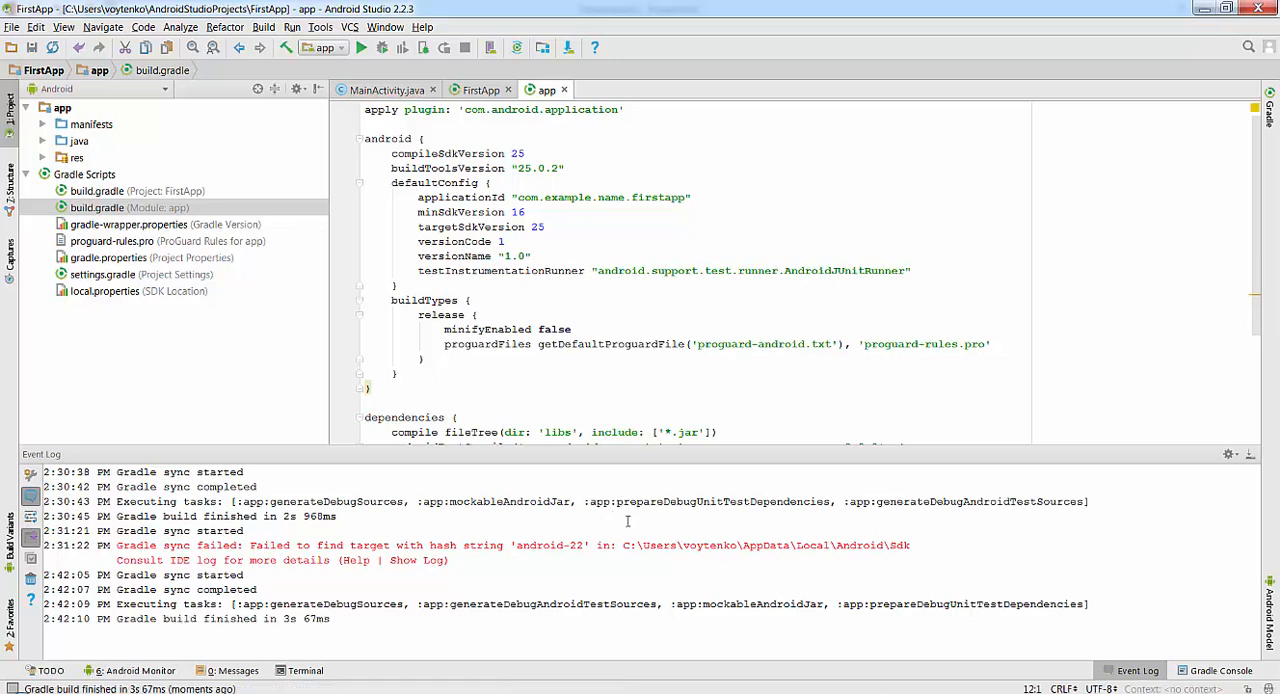
pyautogui.moveTo(640, 540)
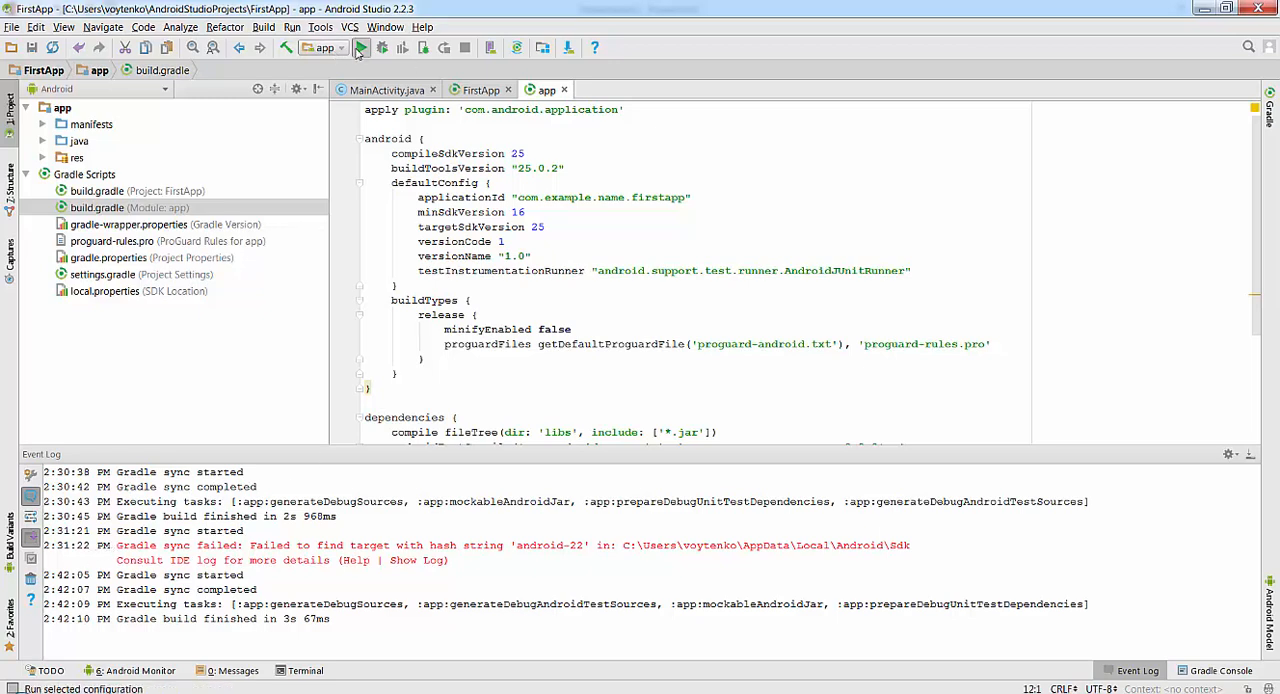
# Run FirstApp on the Nexus 5 API 24 virtual device.
pyautogui.click(360, 46)
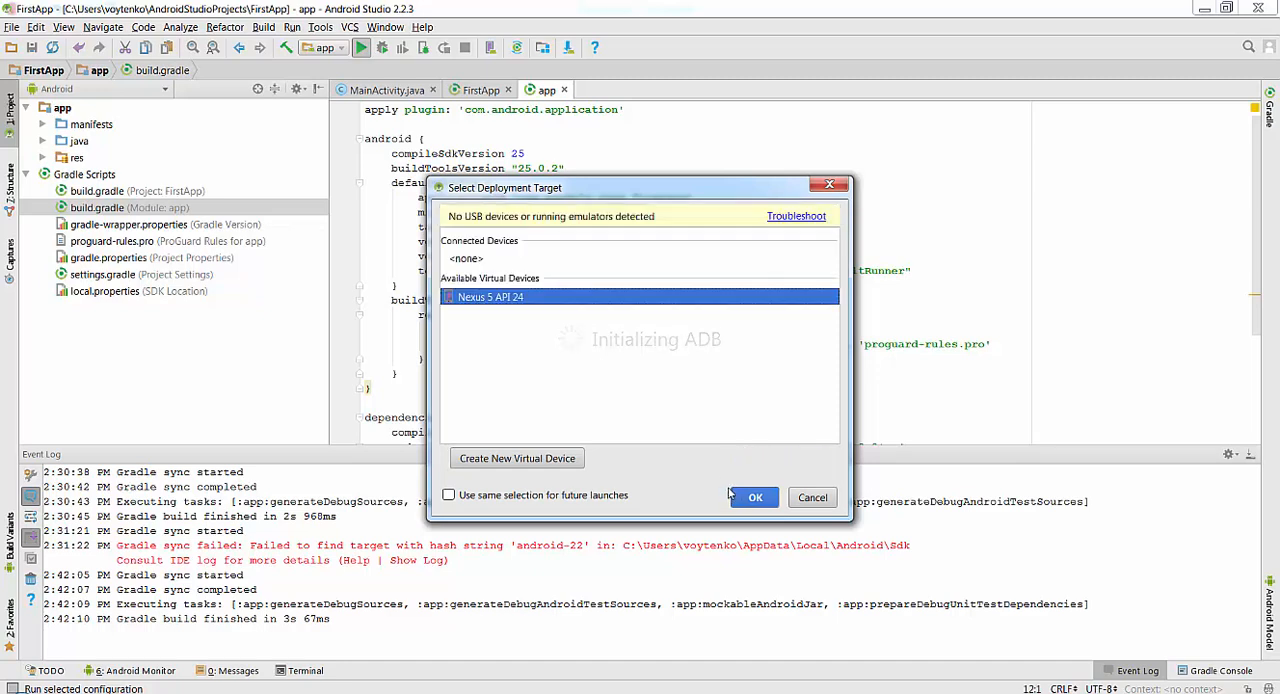
pyautogui.click(756, 496)
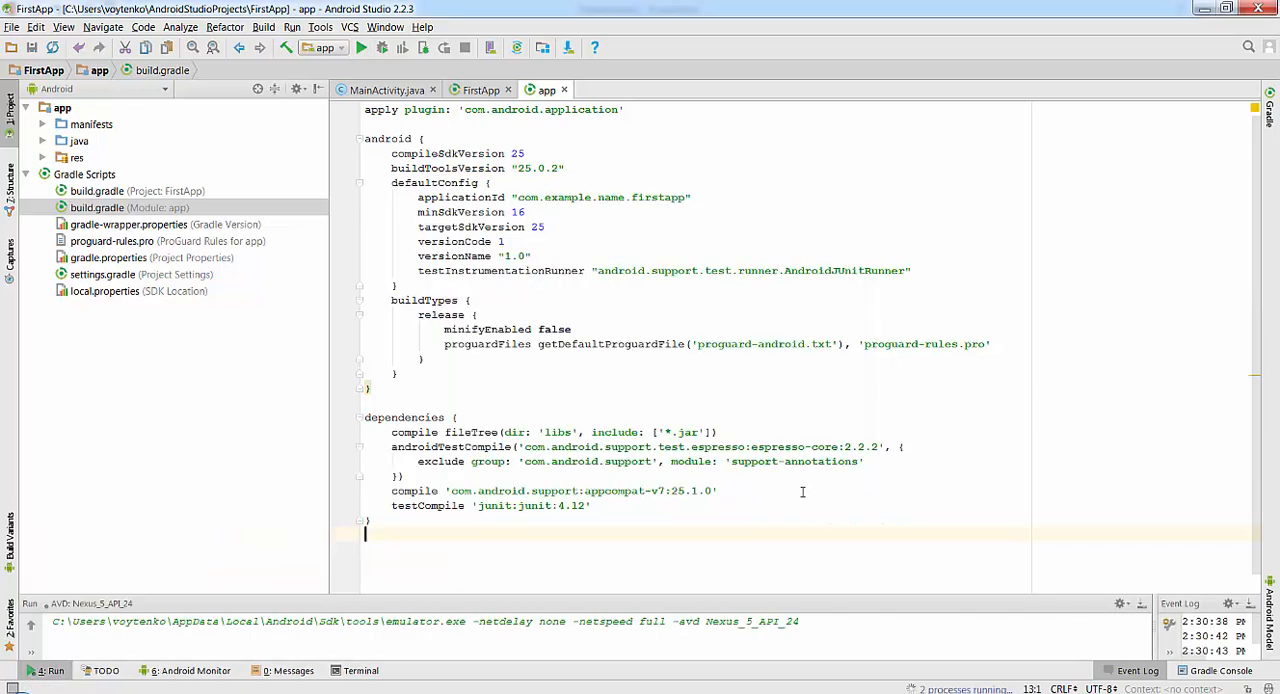